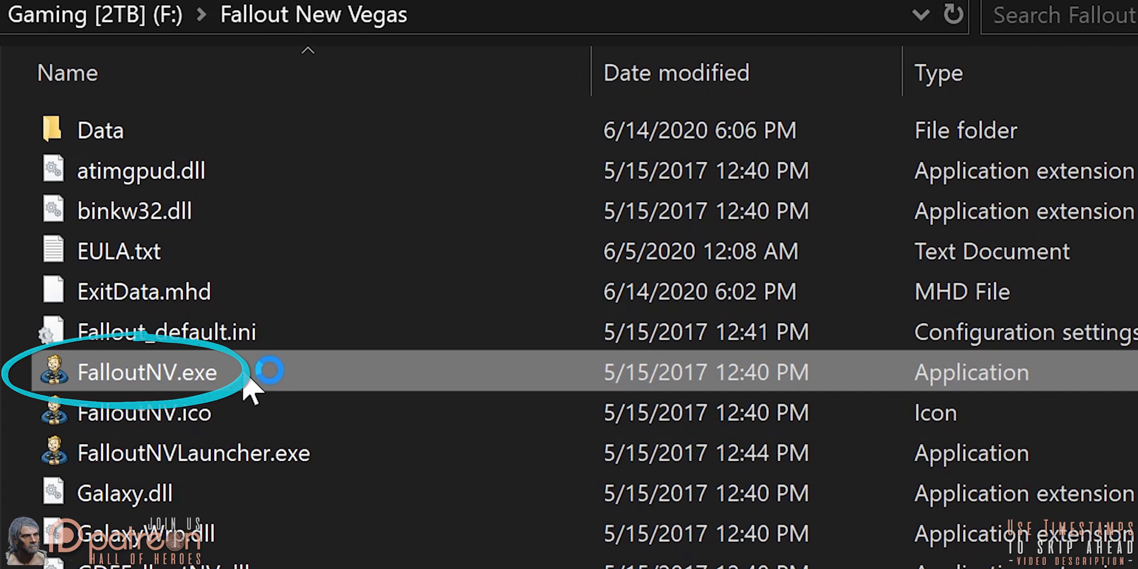
Step: Navigate from the Fallout New Vegas game folder back up to steamapps\common
double_click(145, 371)
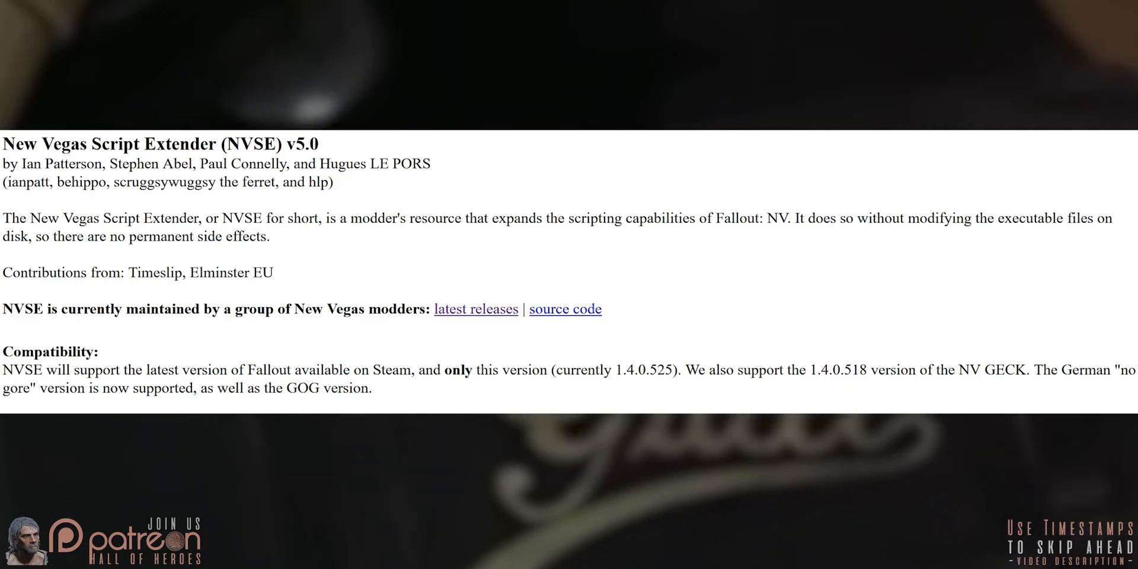
click(287, 88)
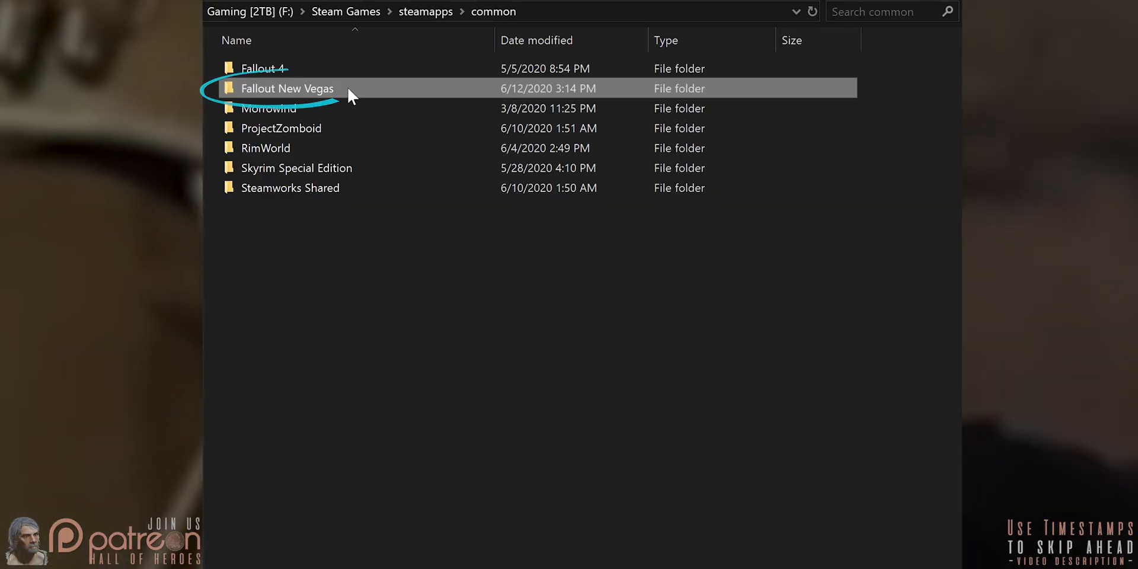
Step: Check FalloutNV.exe's version in its Properties Details
right_click(272, 206)
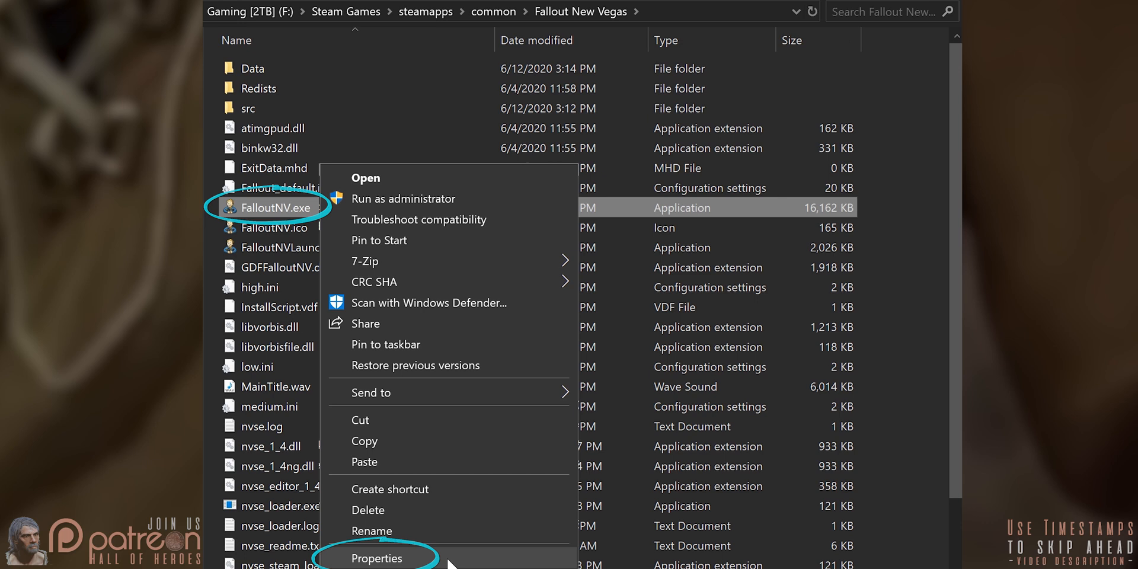
click(376, 559)
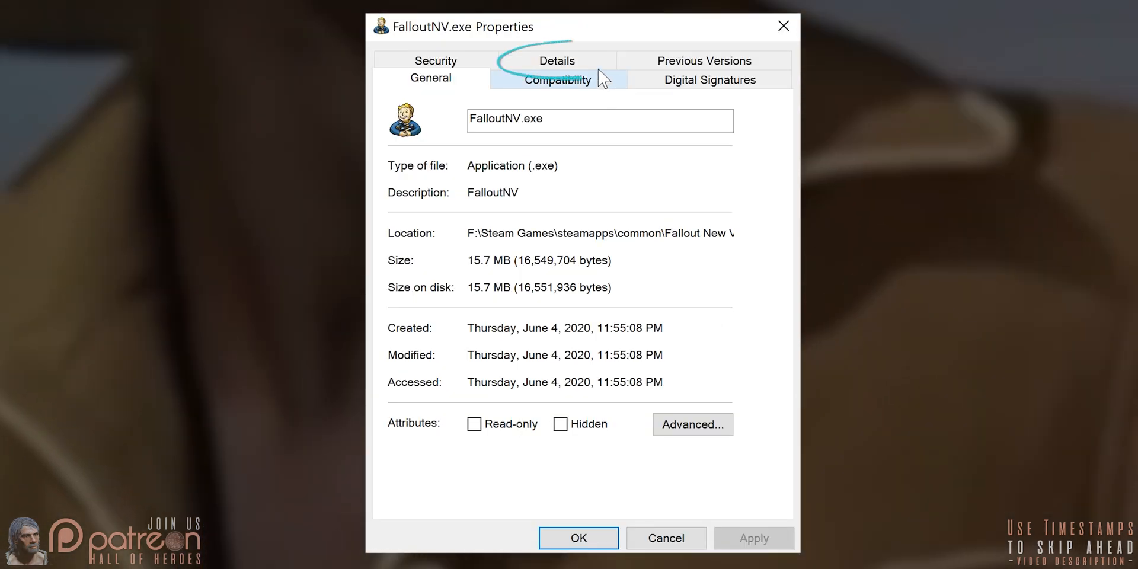
click(558, 60)
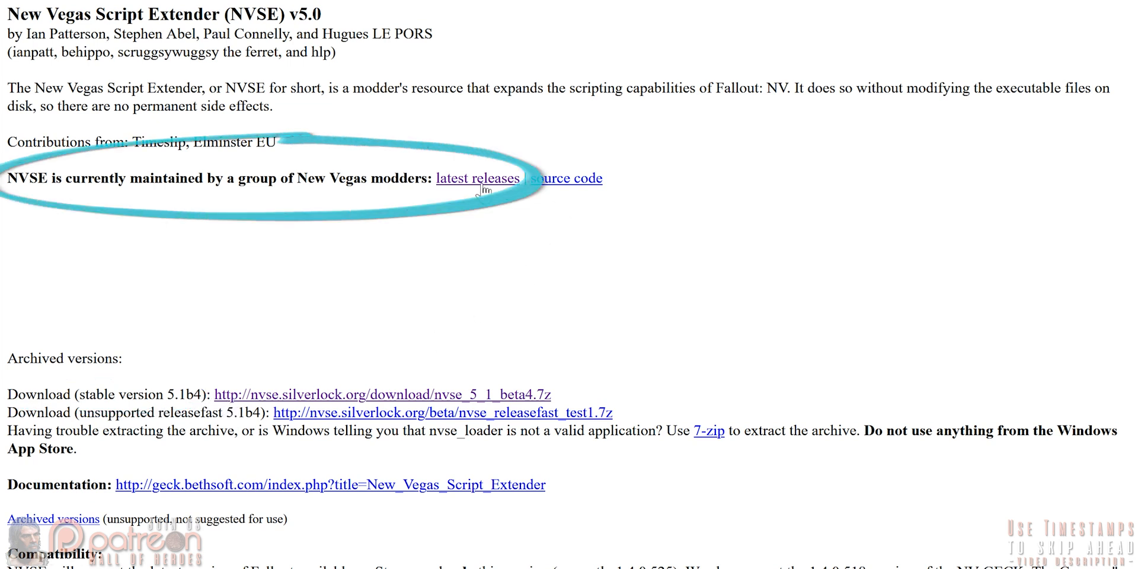
Step: Download nvse_5_1_beta4.7z from the latest NVSE releases page into Downloads
click(478, 179)
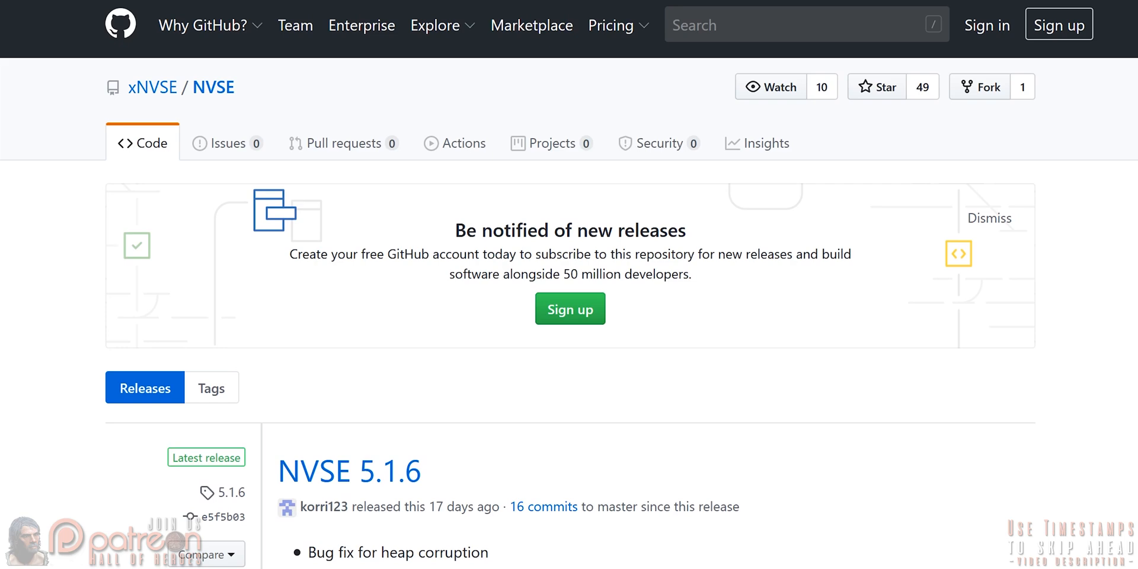
scroll(down, 3)
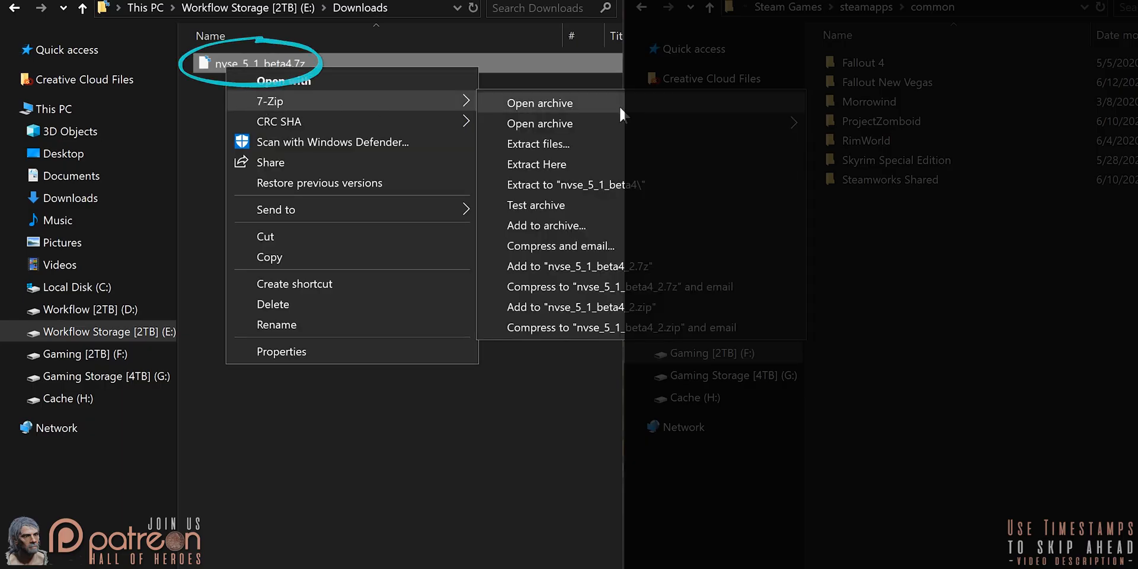
Step: Browse the nvse_5_1_beta4 folder in 7-Zip beside the opened Fallout New Vegas game folder
click(540, 102)
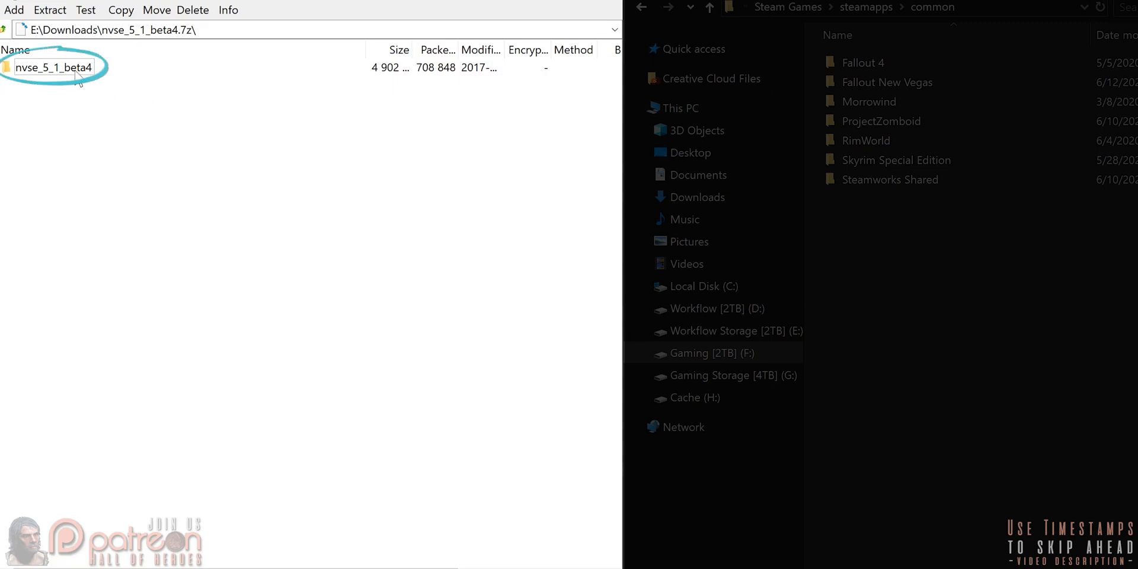
double_click(53, 67)
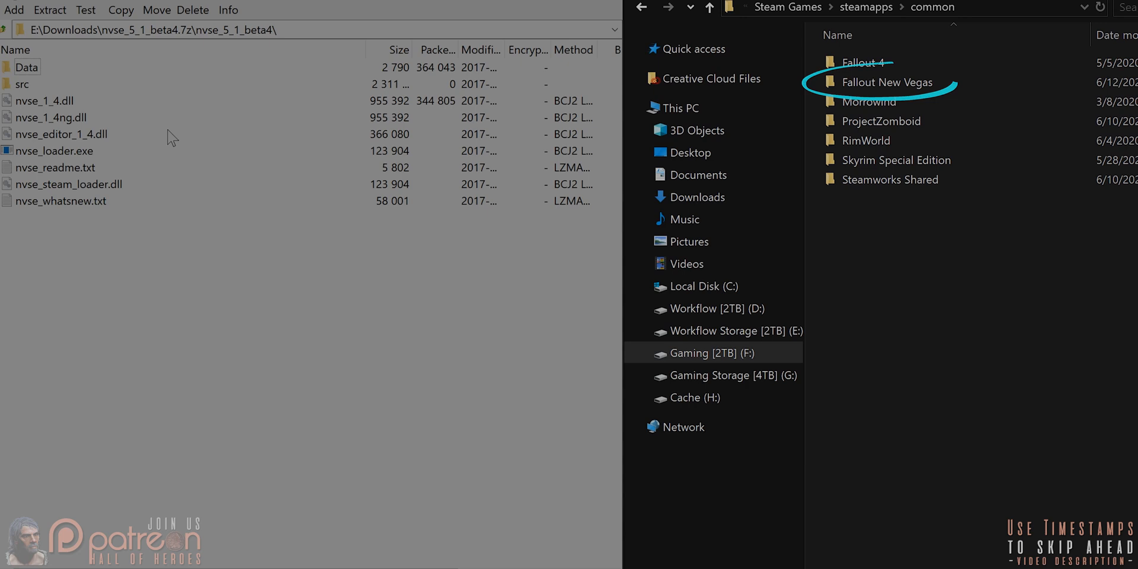
click(882, 81)
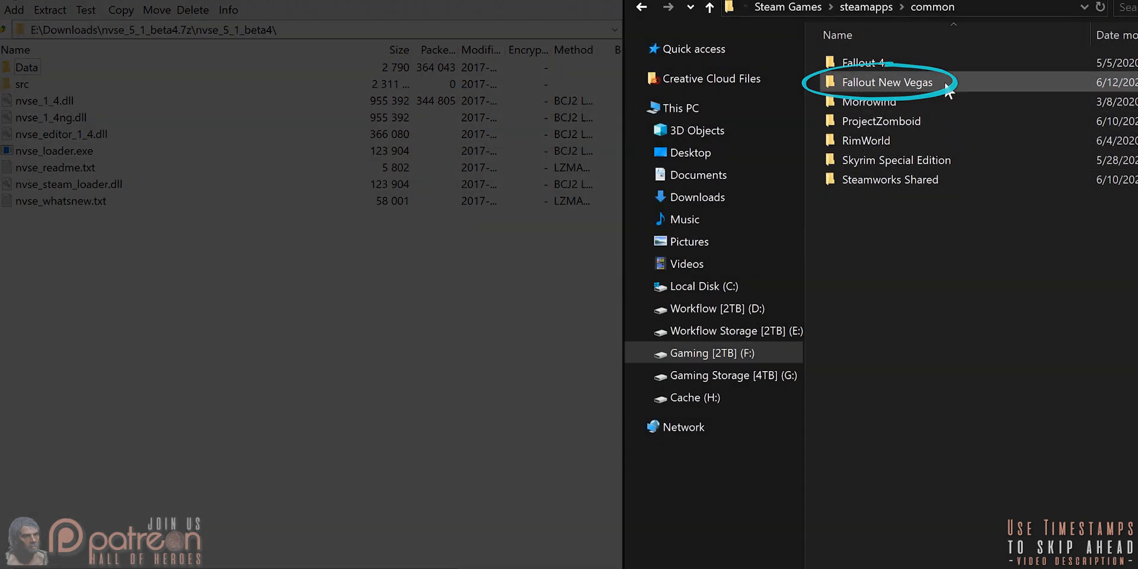
double_click(887, 82)
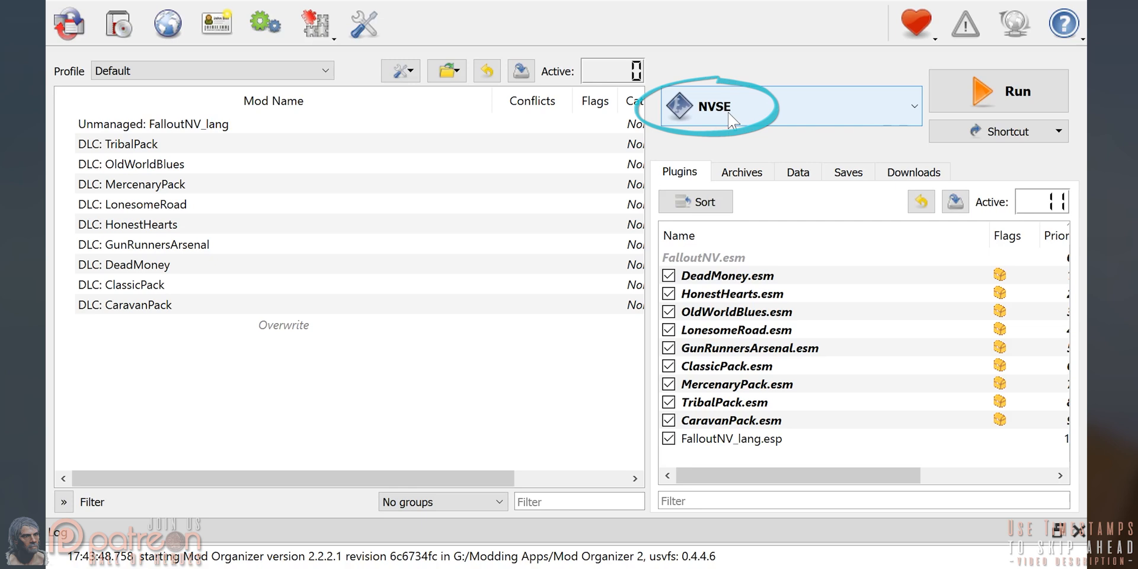
Step: Add an NVSE executable from file pointing to nvse_loader.exe in the Fallout New Vegas folder and apply
click(905, 105)
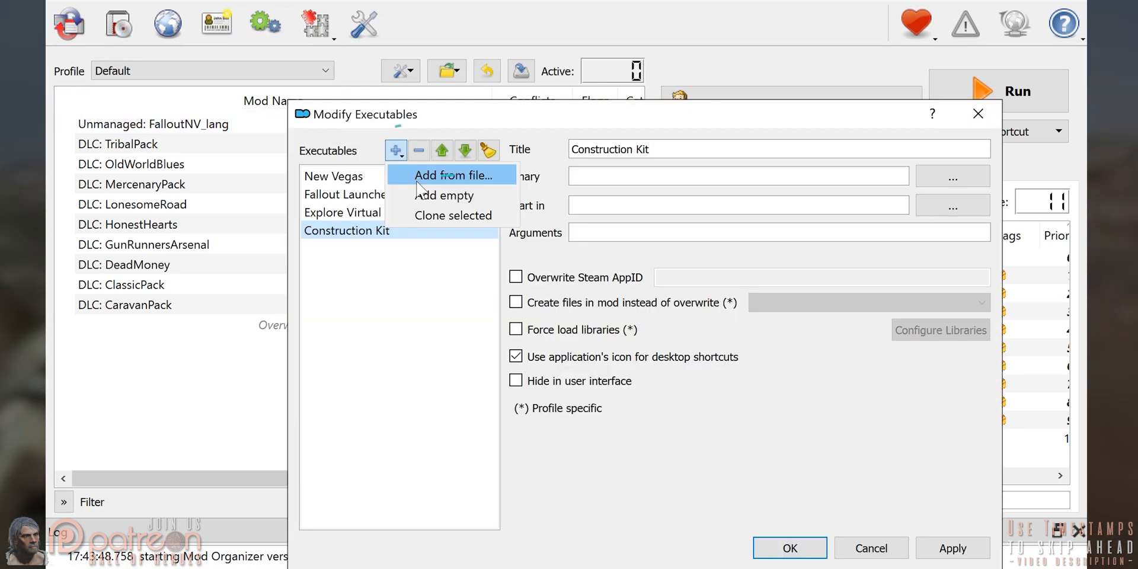
click(445, 195)
text(NVSE)
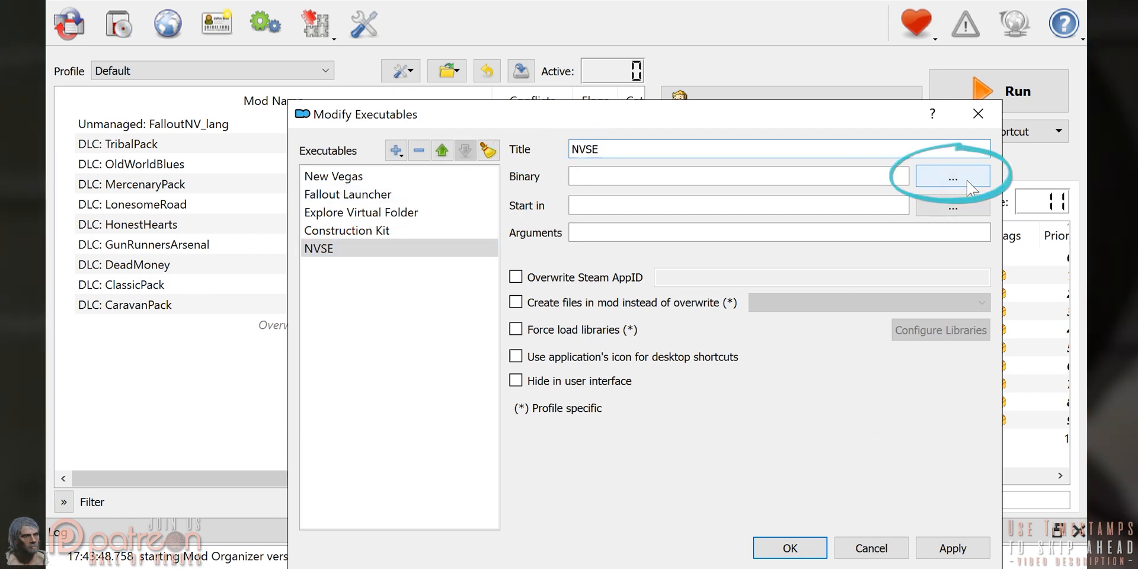
click(952, 178)
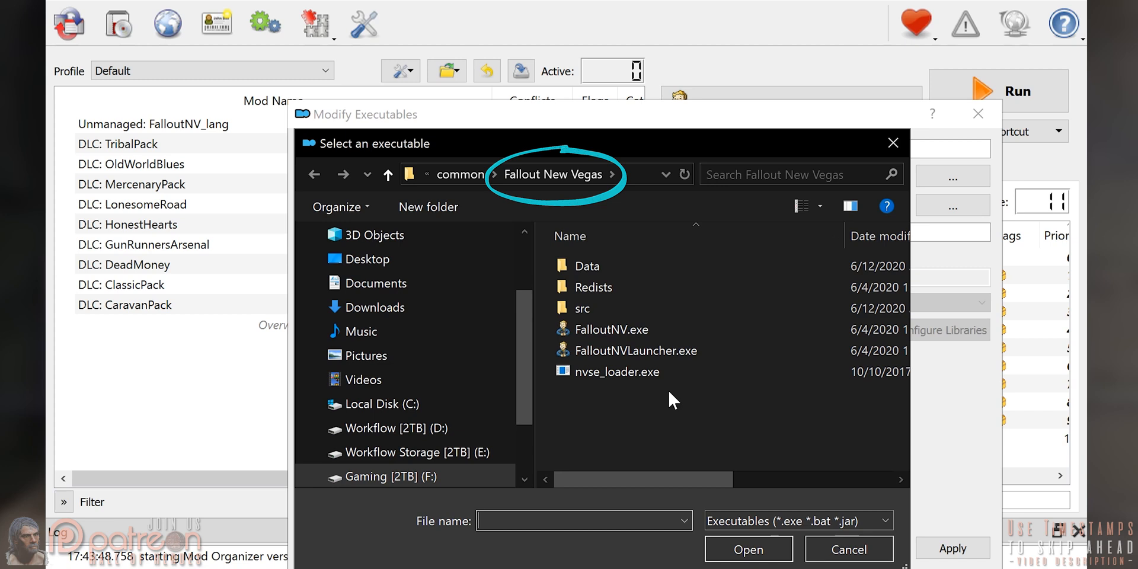
click(613, 371)
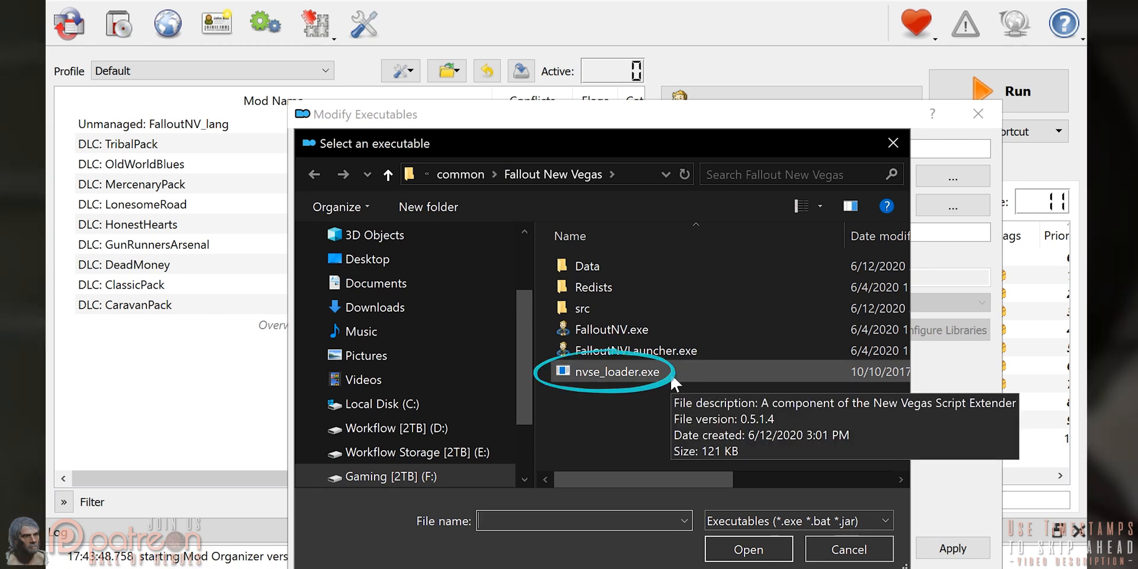
click(748, 547)
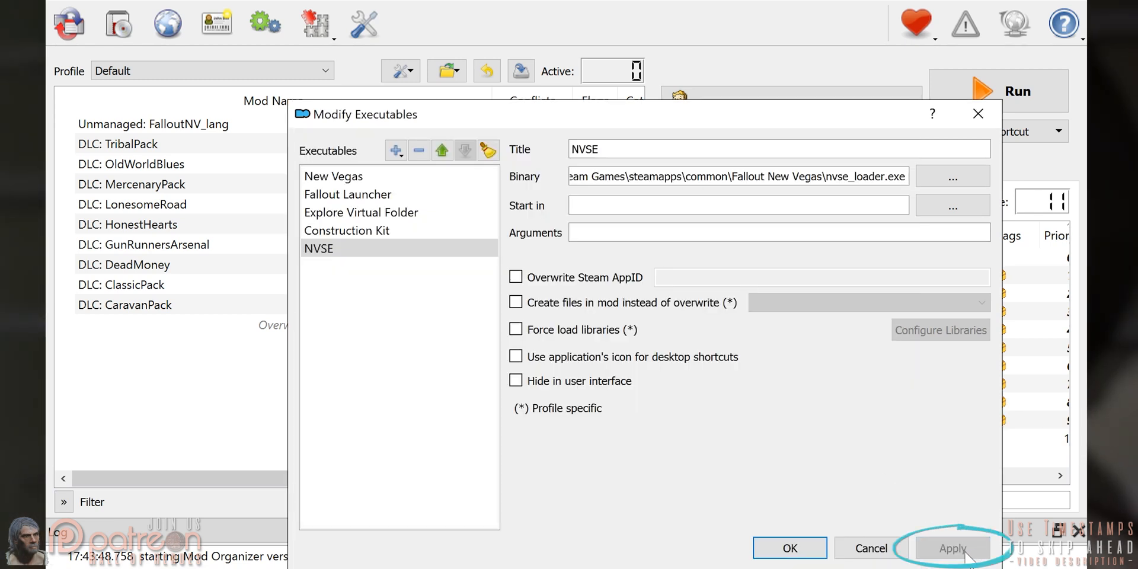
click(789, 548)
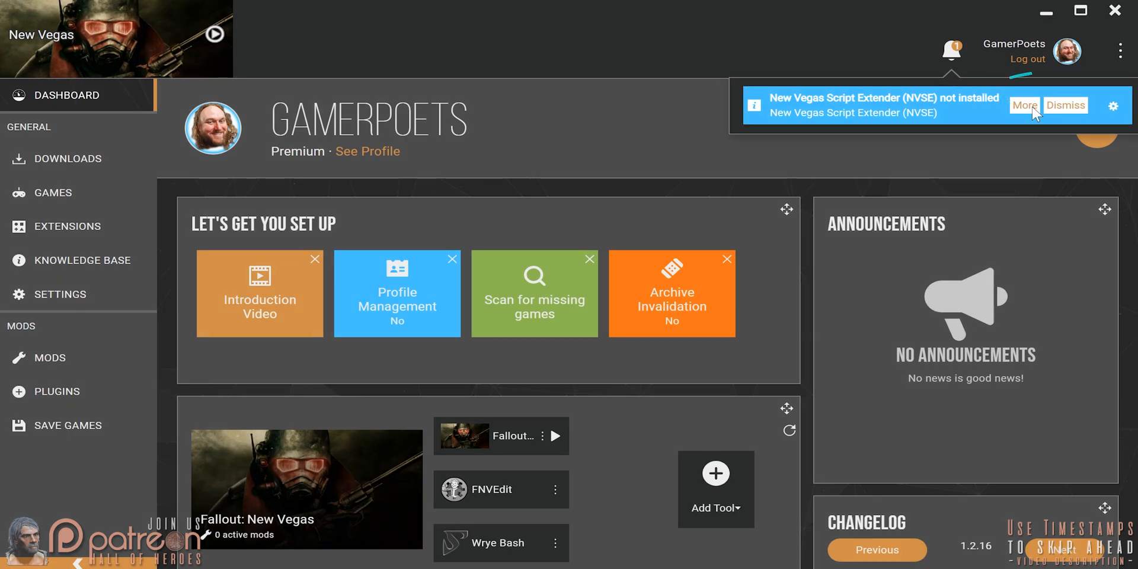
Step: Install New Vegas Script Extender 5.1.6 from the notification and deploy the enabled mods
click(1023, 105)
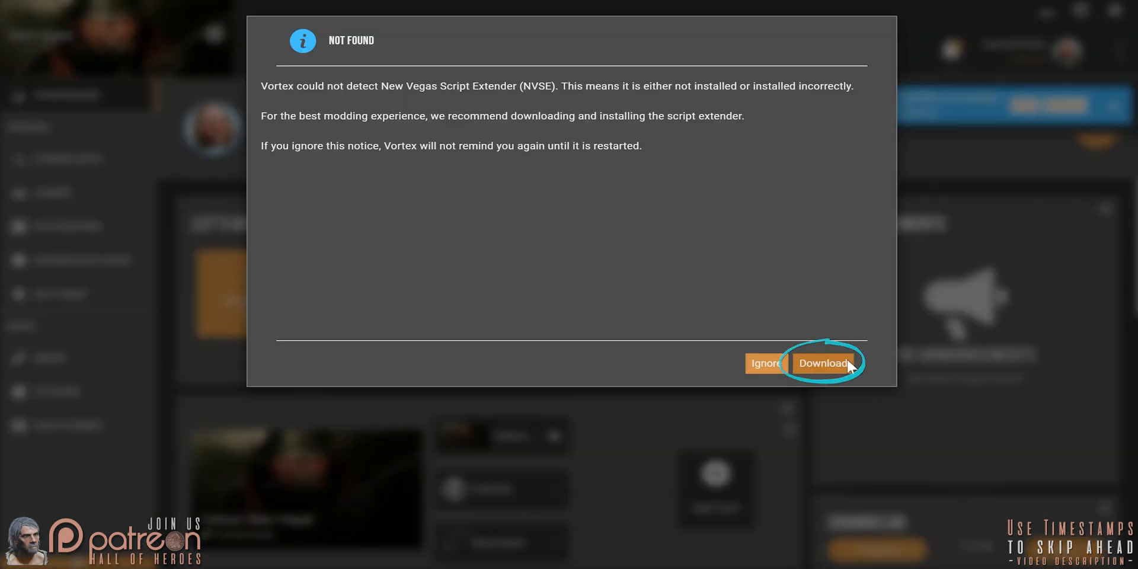
click(822, 363)
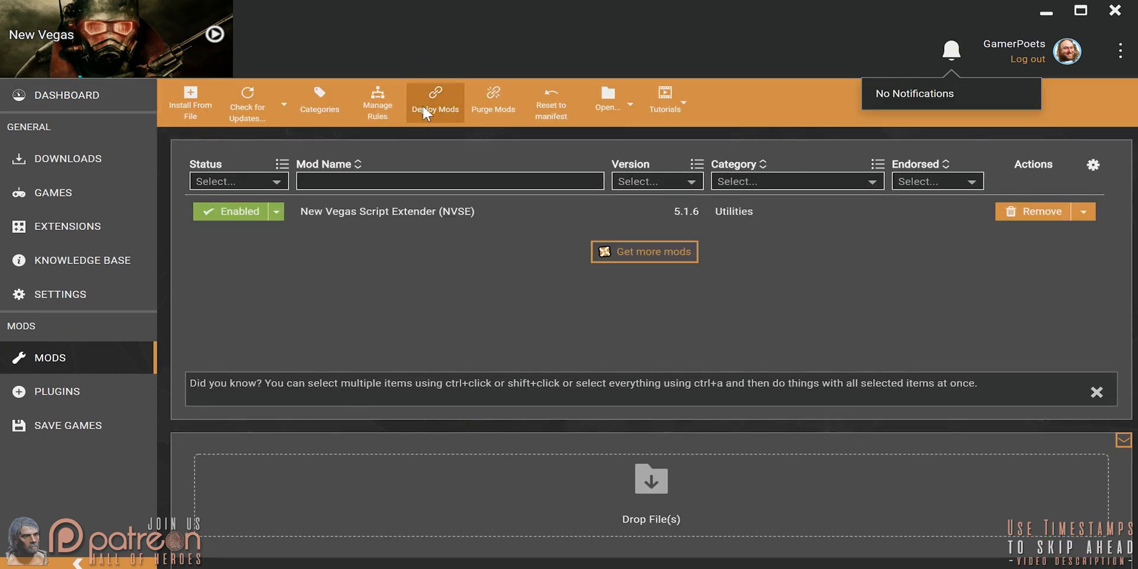
click(67, 95)
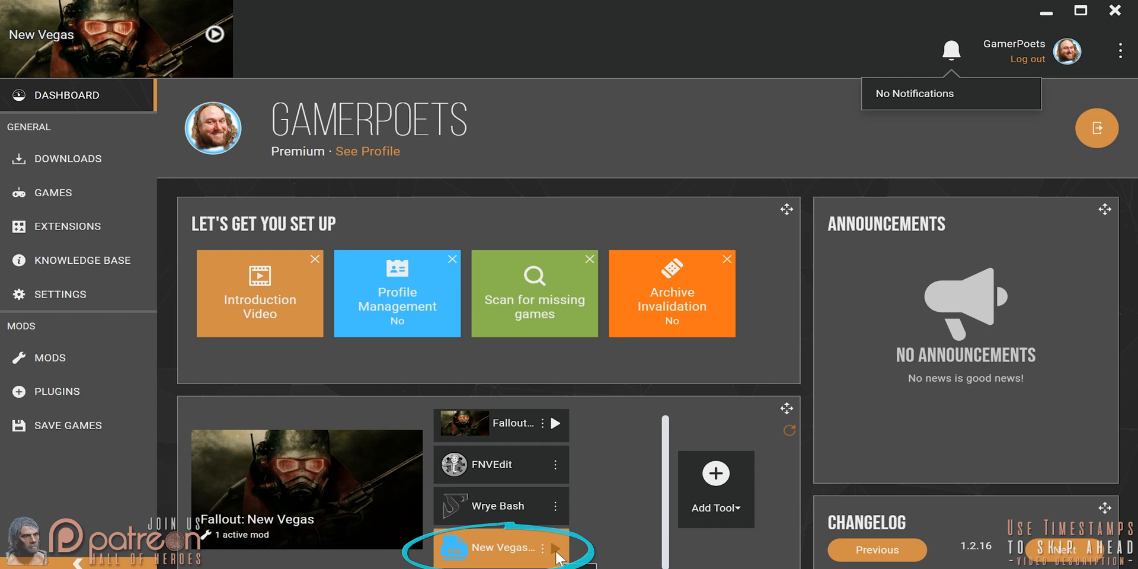
click(553, 547)
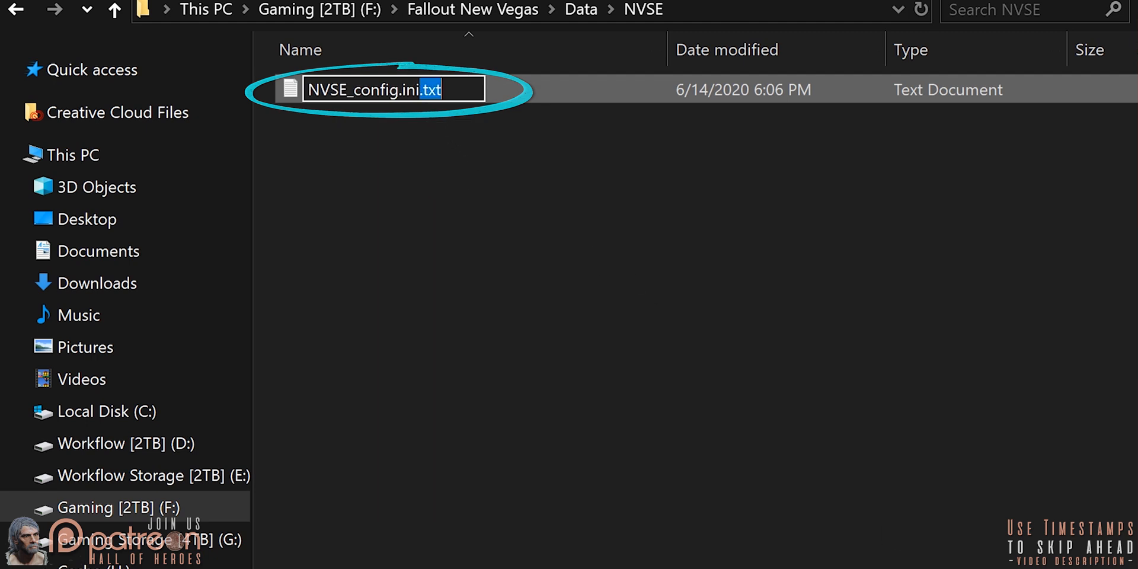
Step: Rename the new text file to NVSE_config.ini and begin its [Memory] section in Notepad
key(enter)
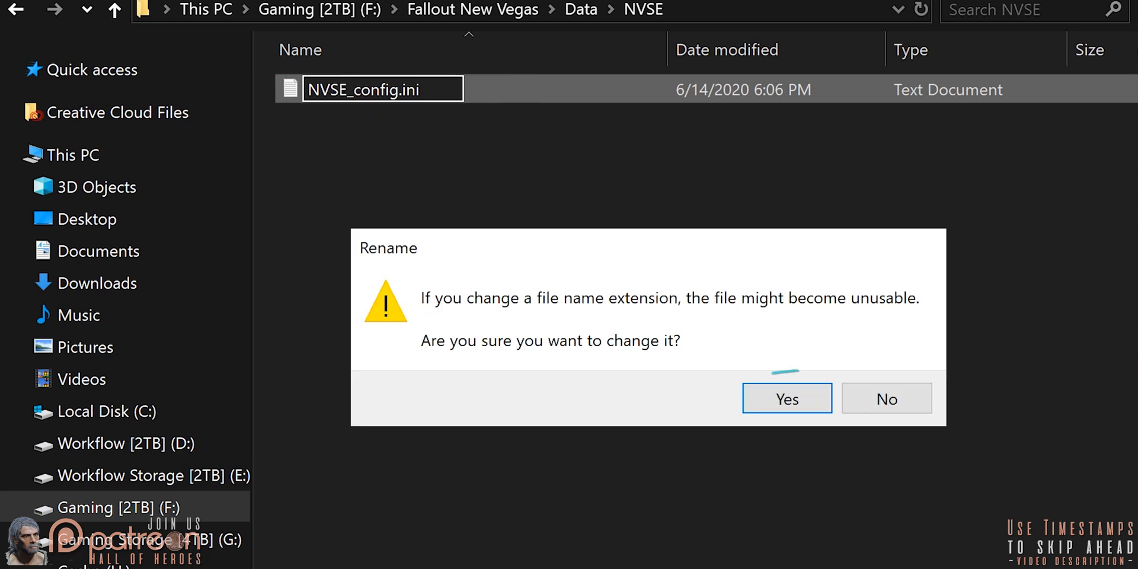
click(786, 398)
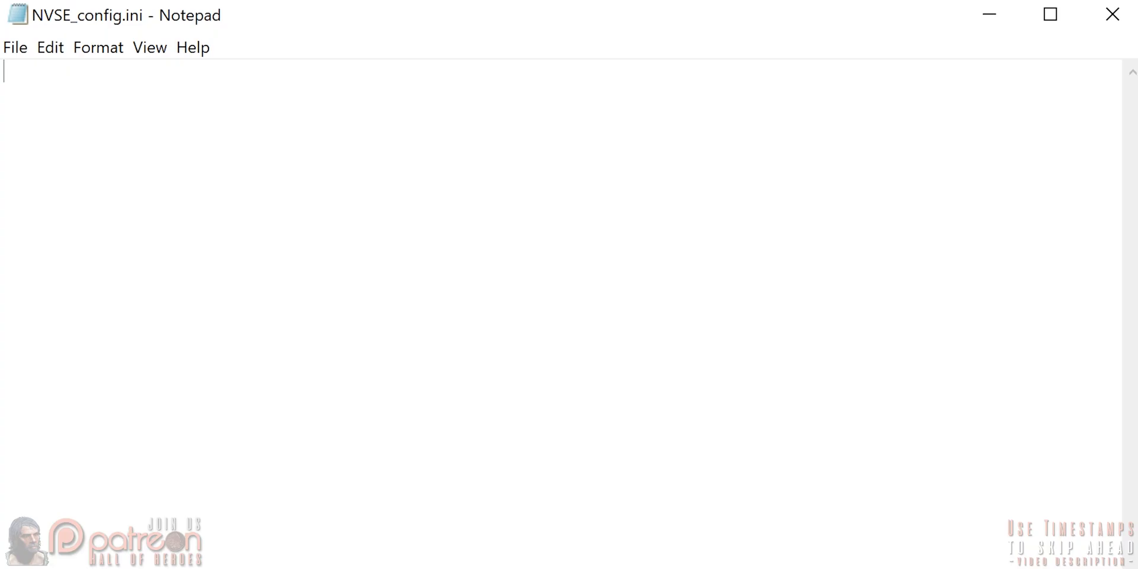
text([Memory])
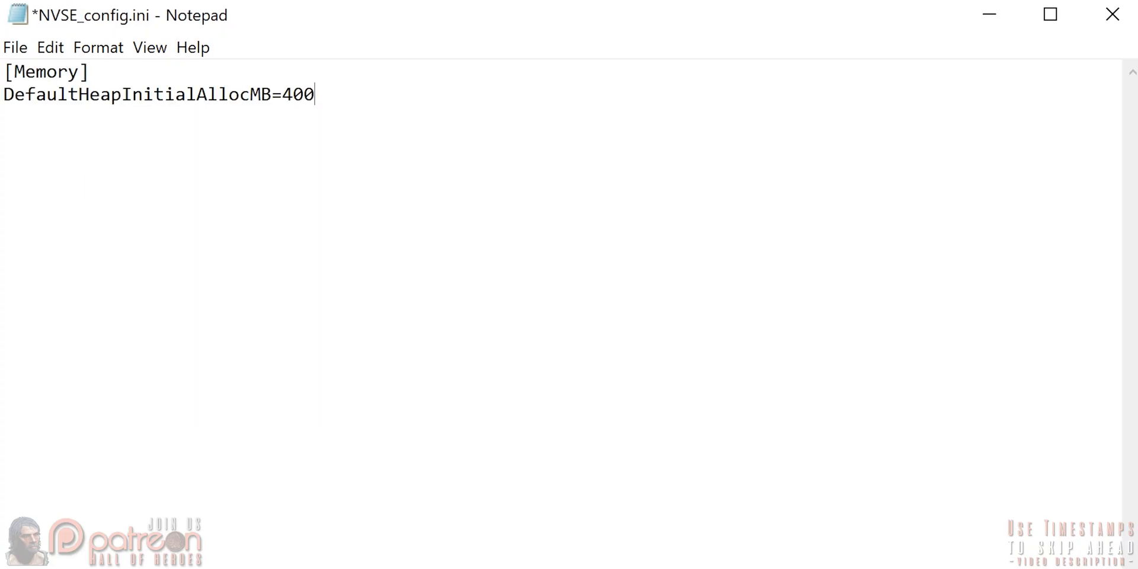